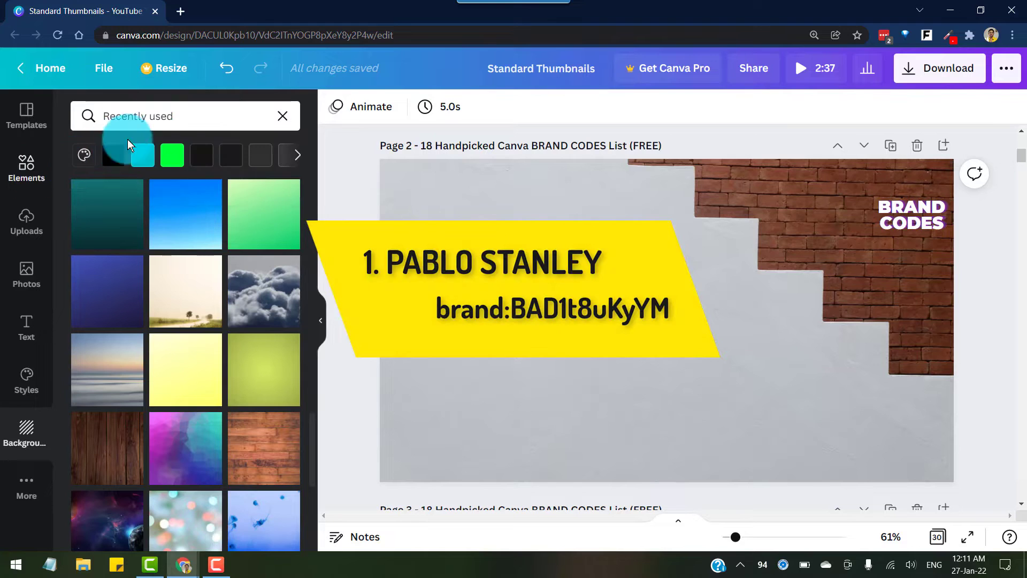
Step: Search Canva elements for brand code brand:BAD1t8uKyYM
click(173, 116)
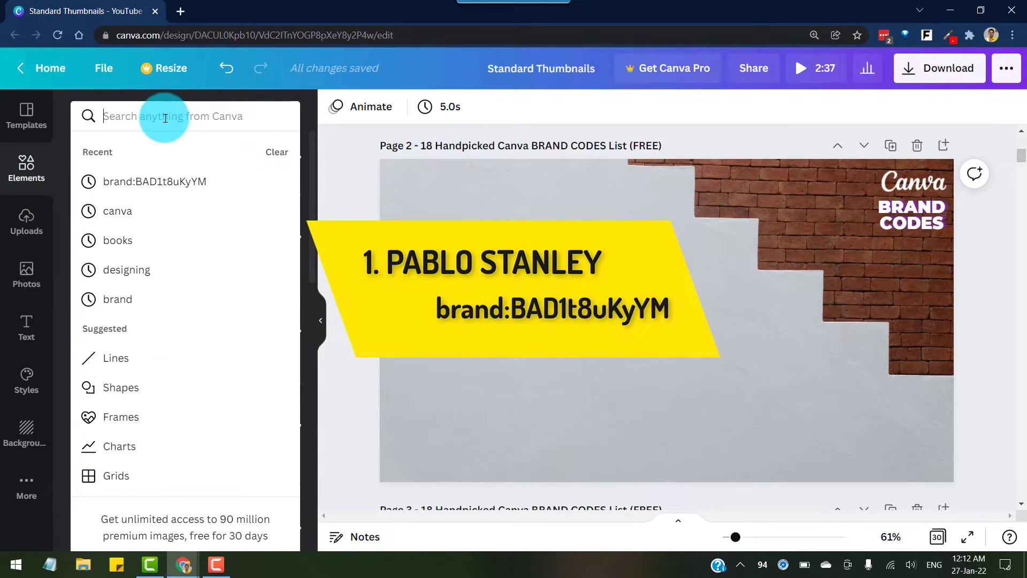
text(brand:BAD1t8uKyYM)
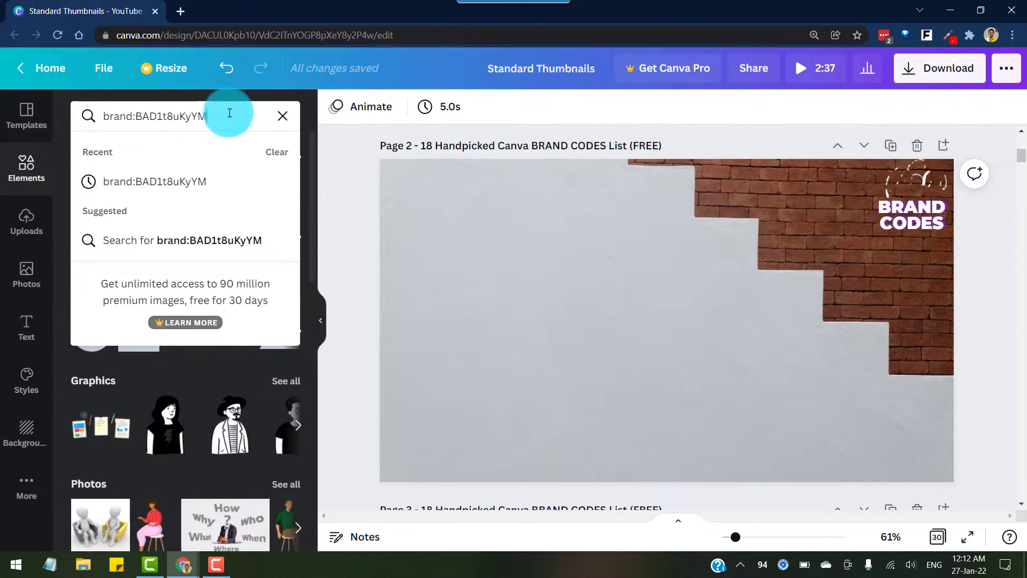
key(Enter)
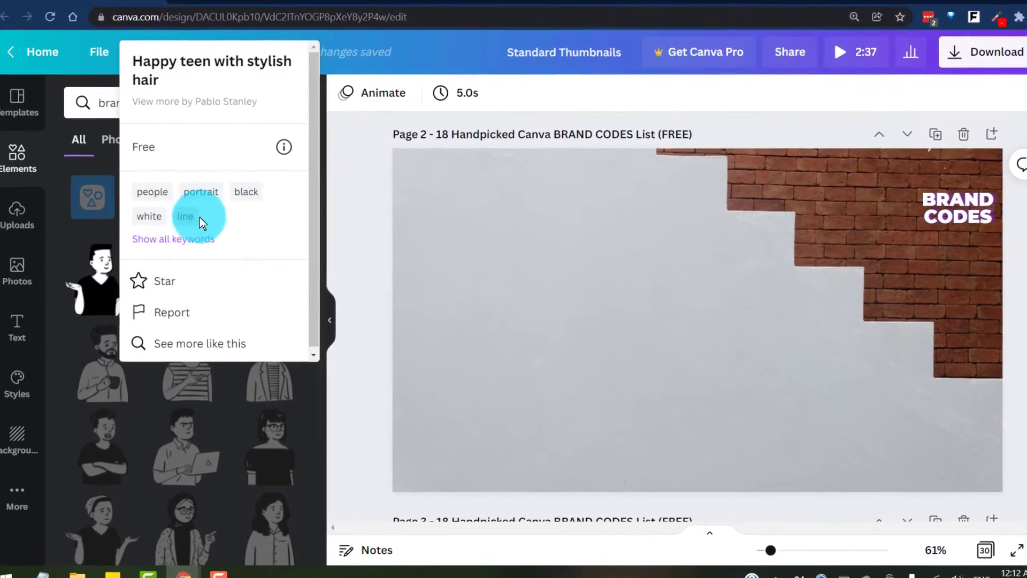
Step: Add the shrugging man illustration to Page 2 and recolour it blue
click(173, 239)
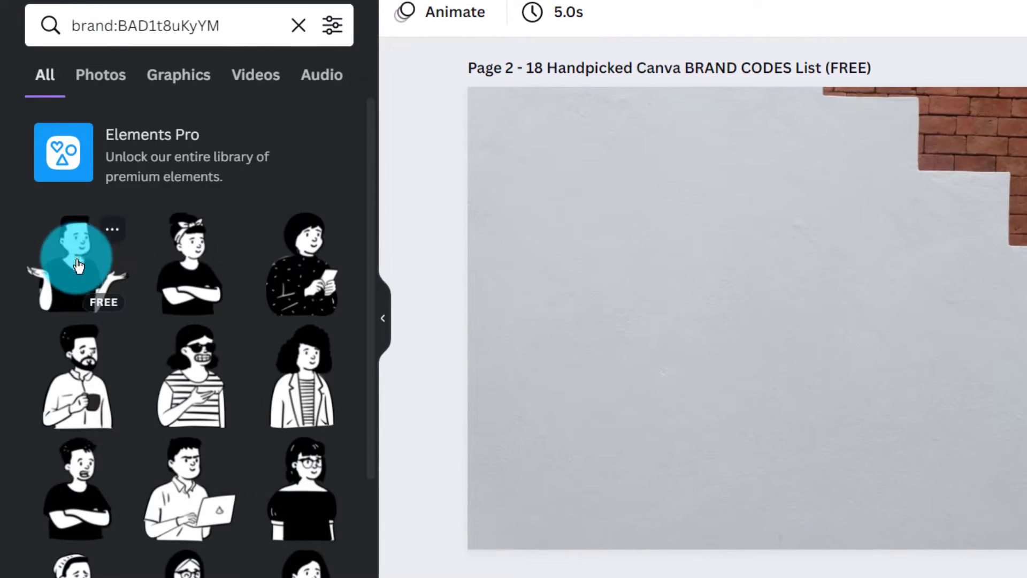
click(77, 262)
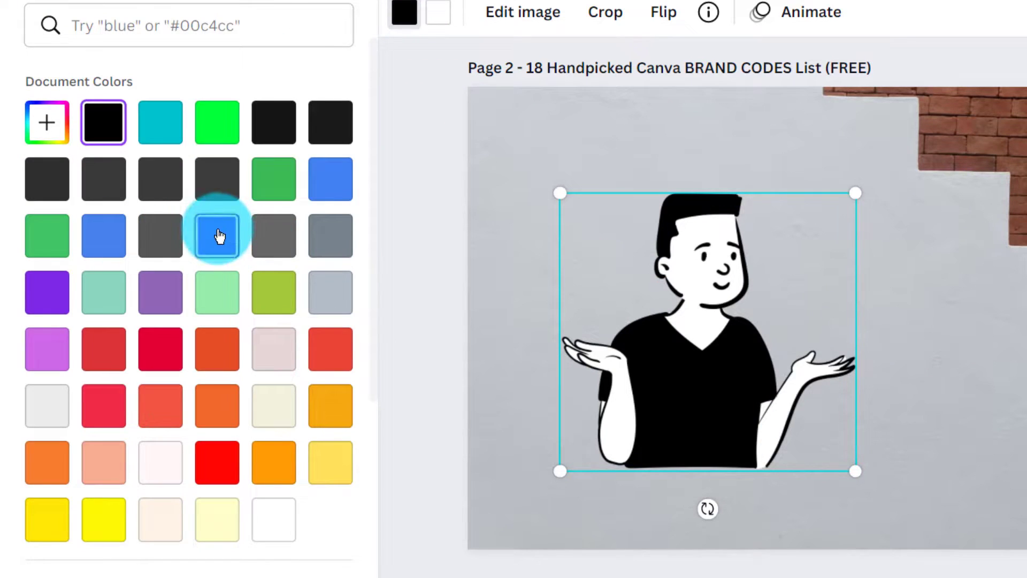
click(166, 341)
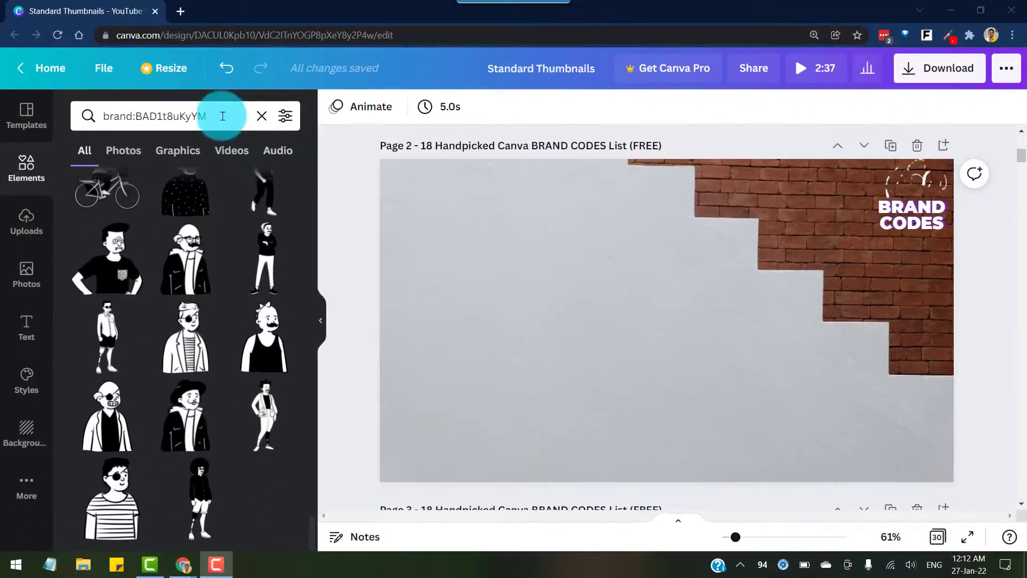
Step: Search brand:BADeGZOX6Sc and browse its colourful illustrations and 3D characters
text(brand:BADeGZOX6Sc)
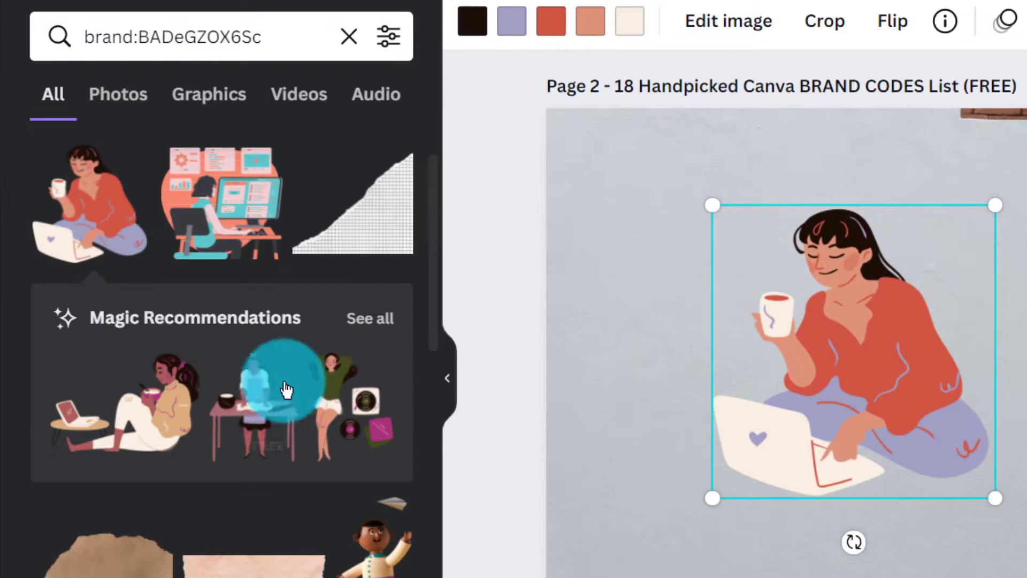
scroll(down, 3)
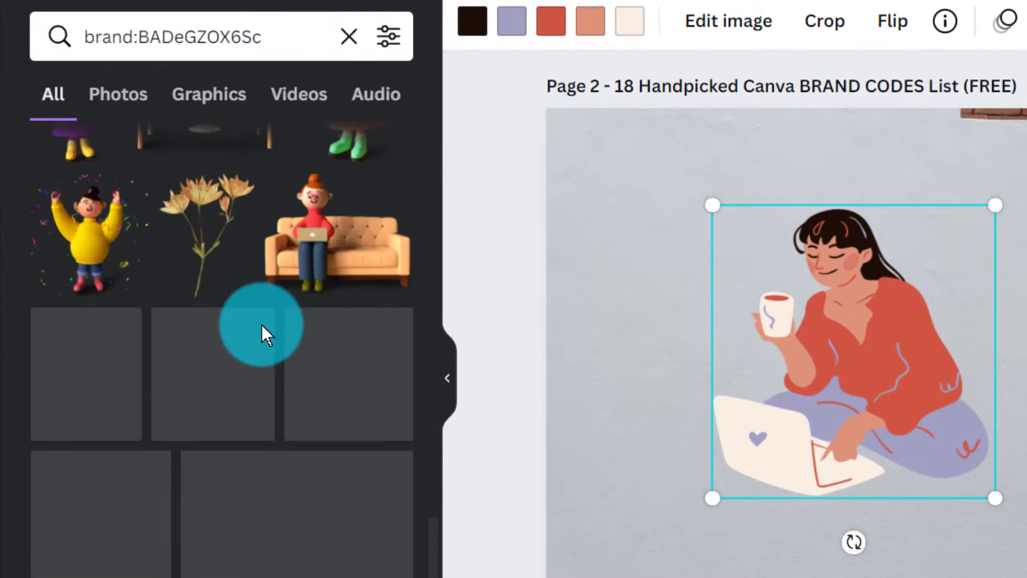
scroll(down, 3)
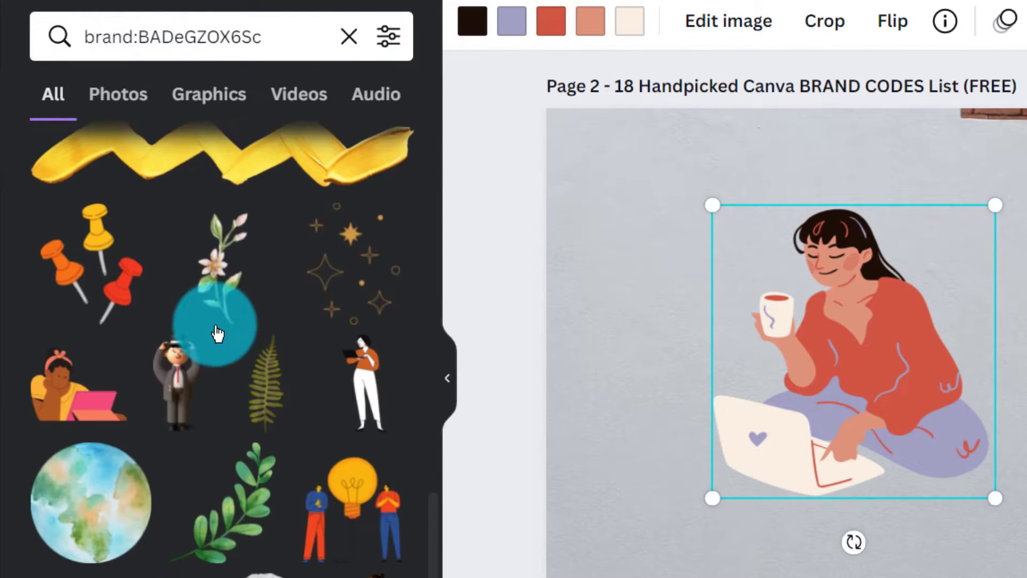
scroll(down, 3)
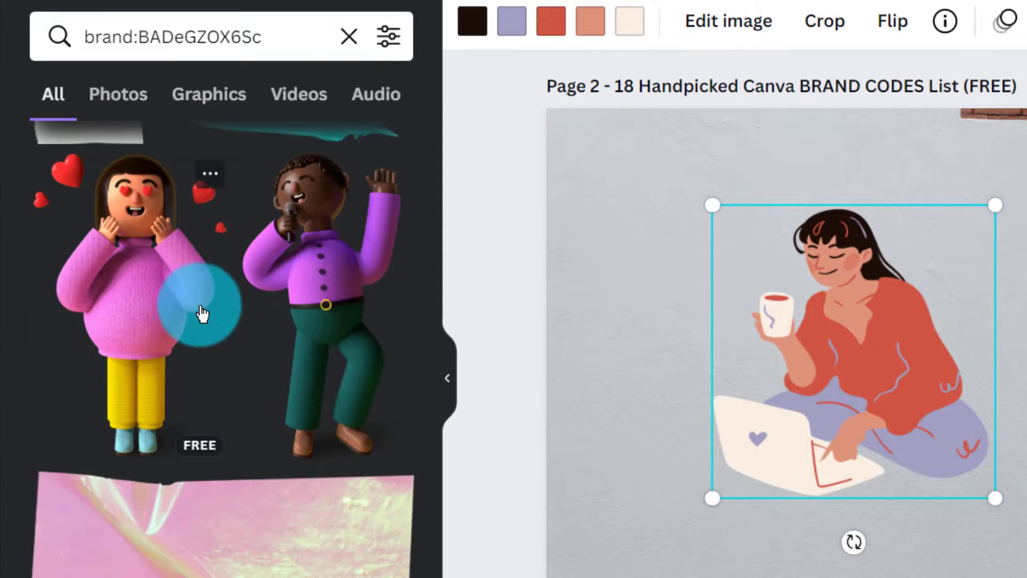
scroll(down, 3)
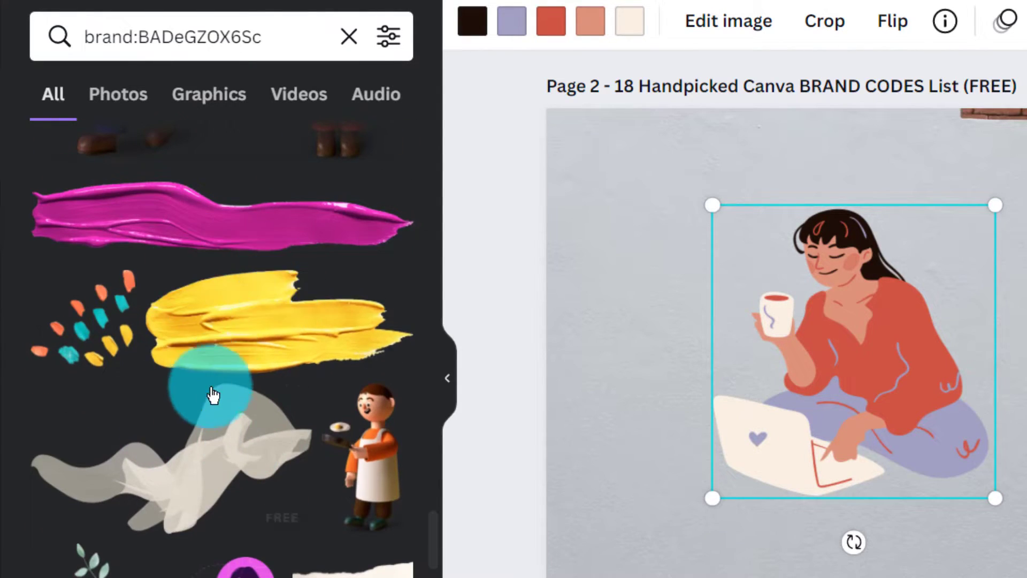
scroll(down, 3)
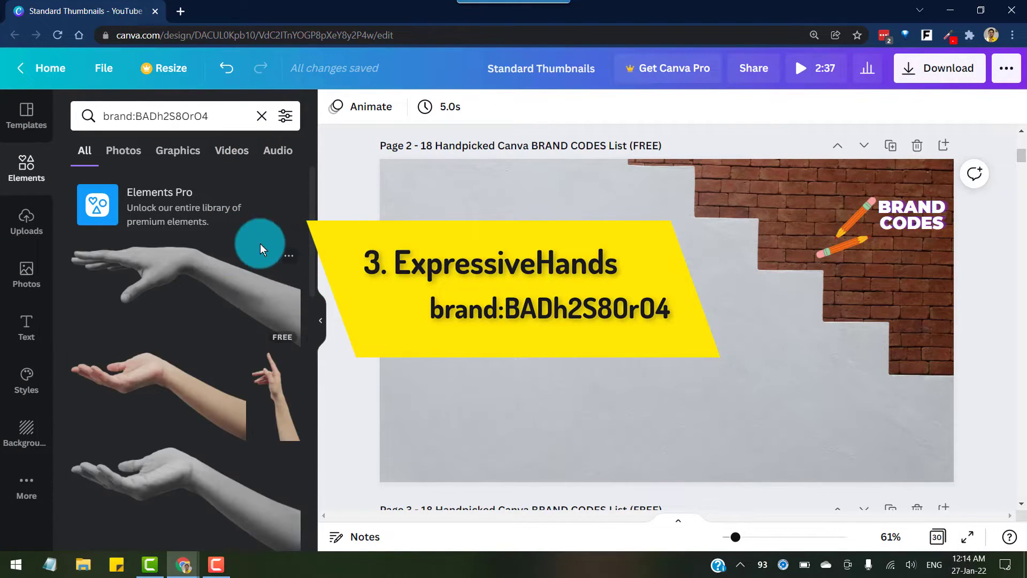
Step: Open the brand:BADh2S8OrO4 results and scroll through the expressive hand images
click(289, 255)
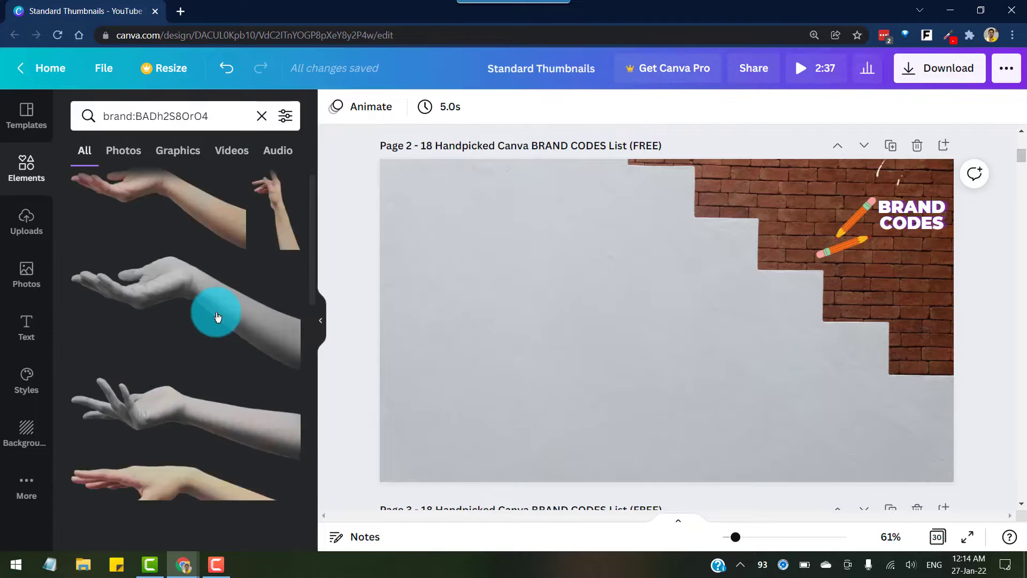
scroll(down, 3)
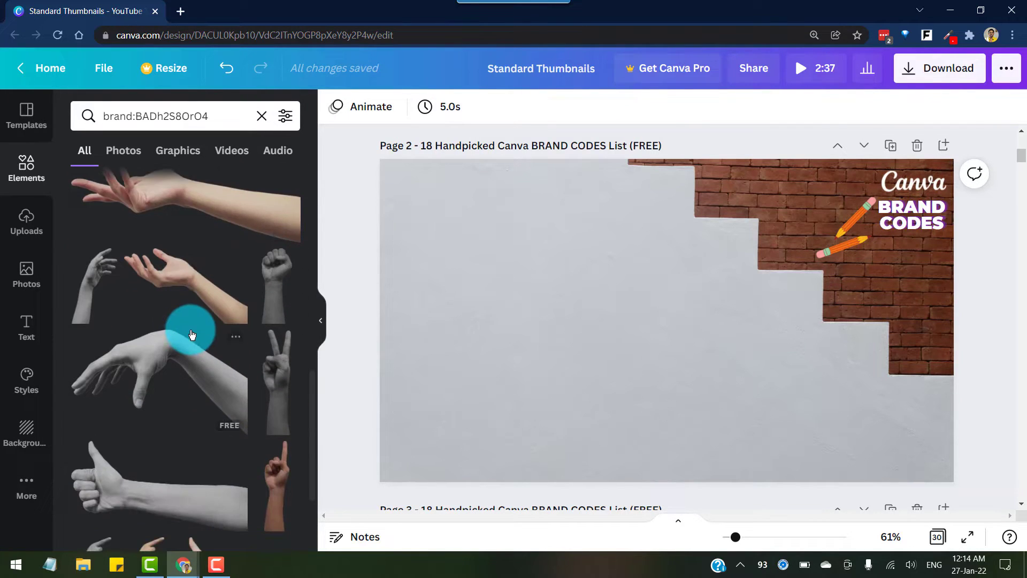
scroll(down, 3)
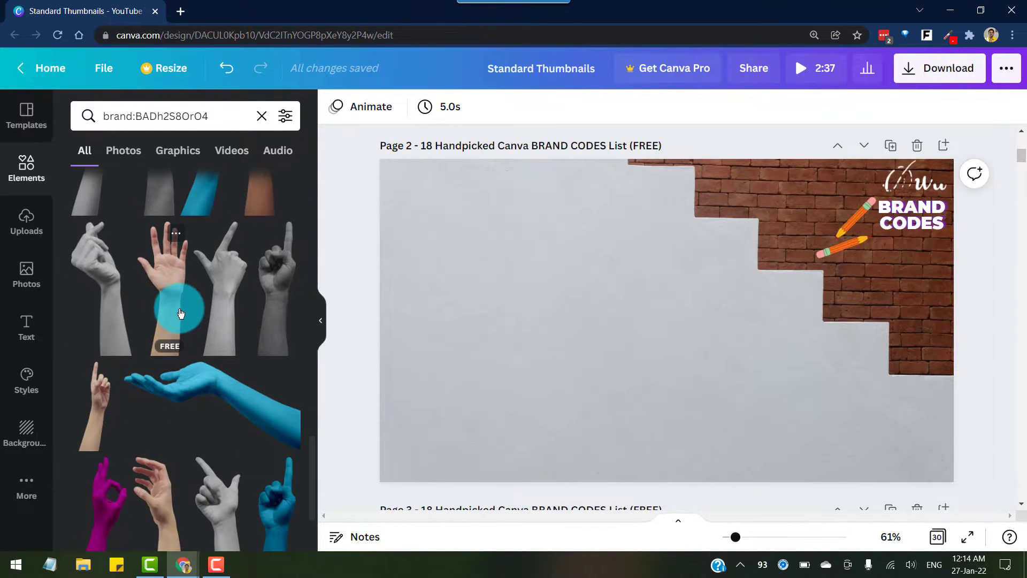
scroll(down, 3)
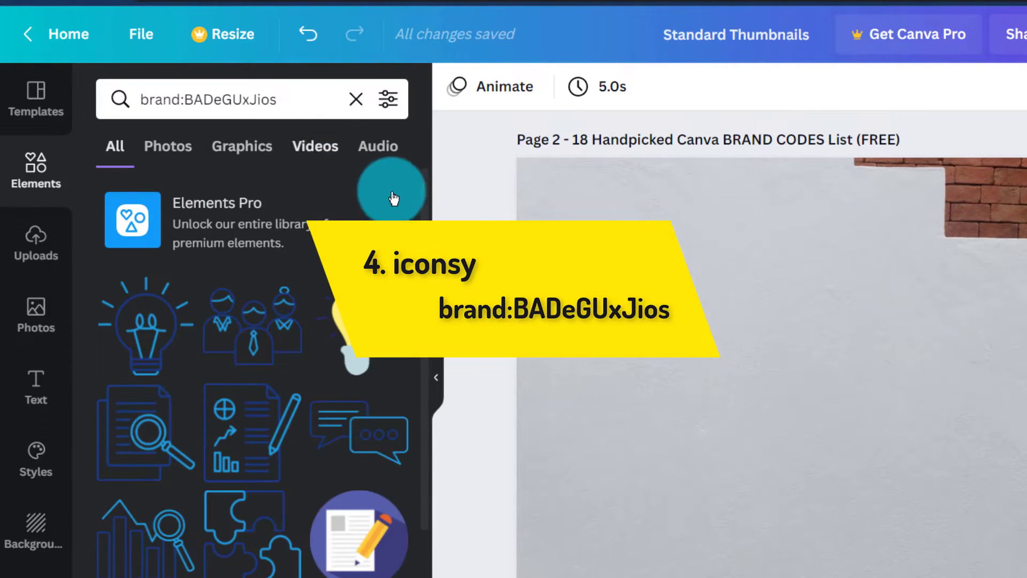
Step: Scroll brand:BADeGUxJios results to flat icons like avatars, megaphone and paper plane
scroll(down, 3)
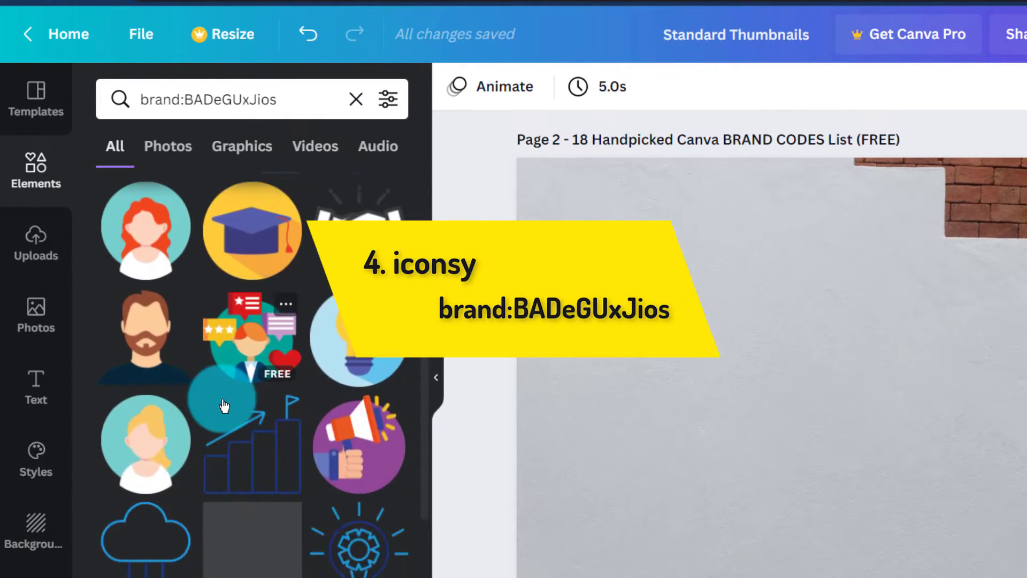
scroll(down, 3)
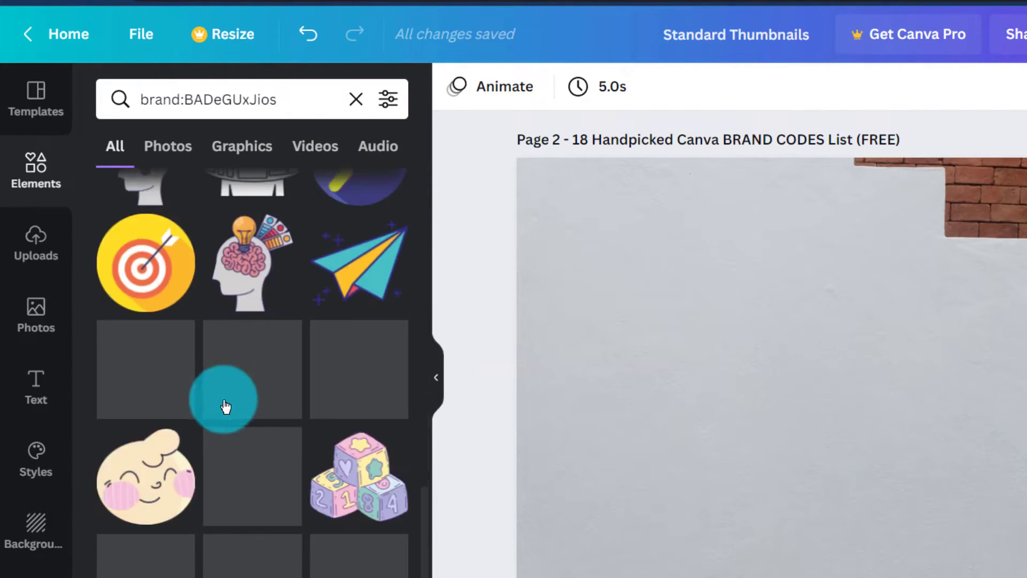
scroll(down, 3)
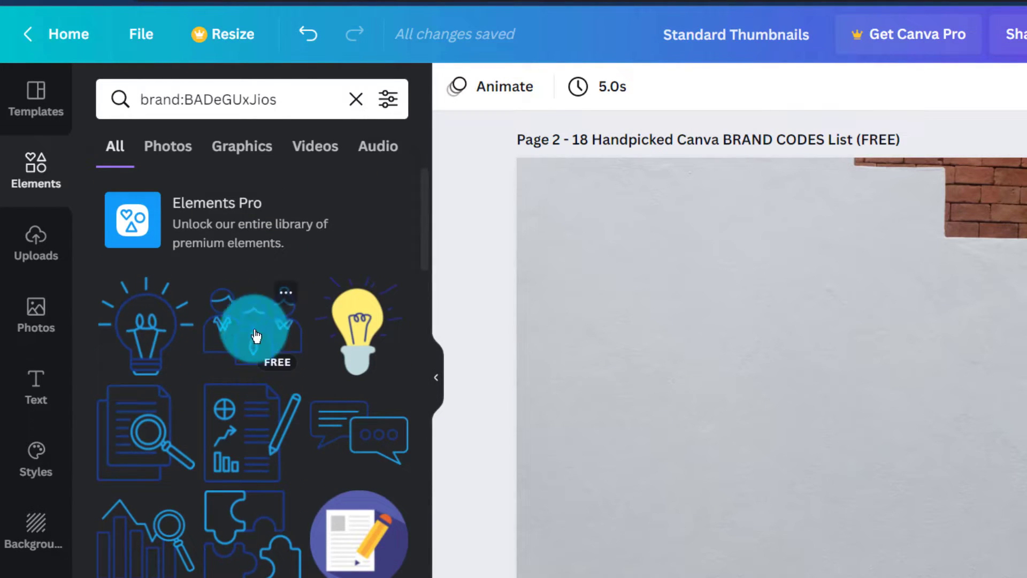
mouse_move(247, 435)
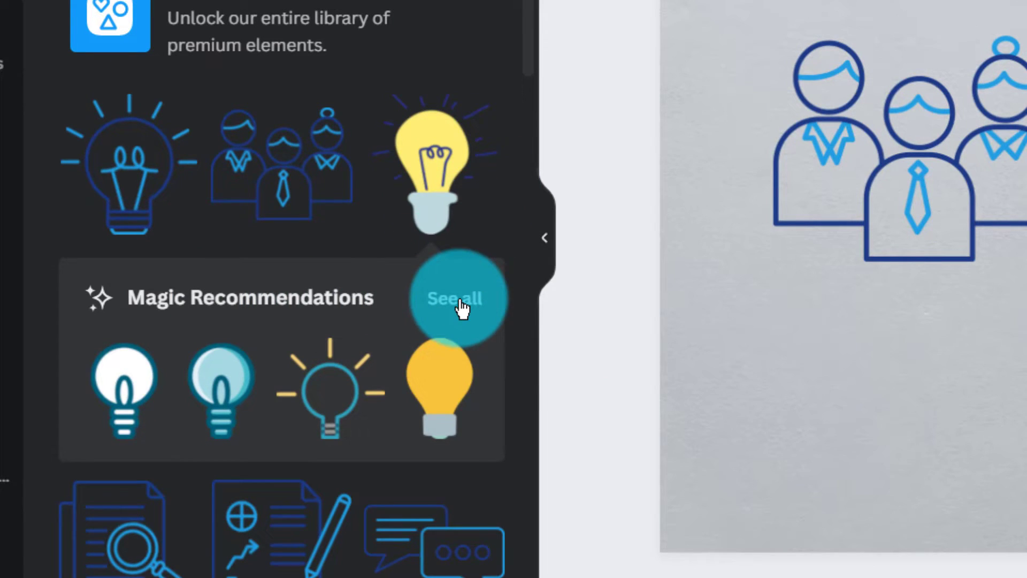
mouse_move(439, 163)
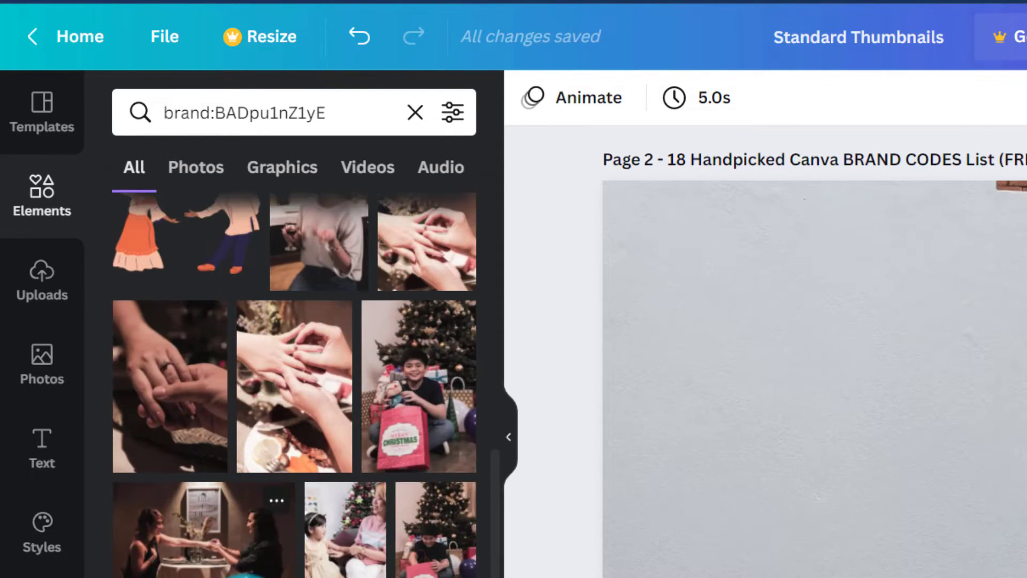
Step: Filter brand:BADpu1nZ1yE to Graphics and show all Sketchify Philippines recommendations
click(282, 167)
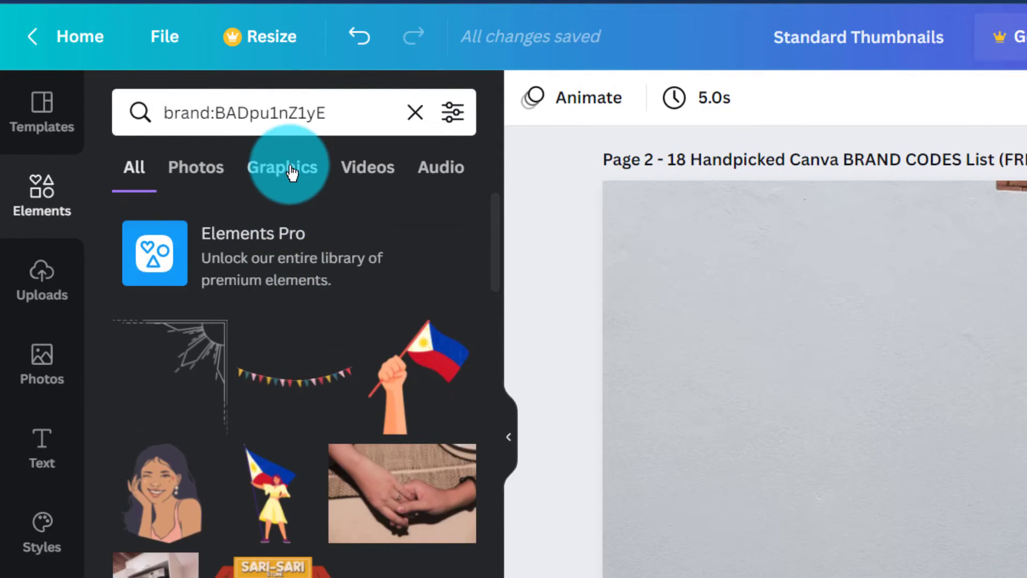
click(282, 167)
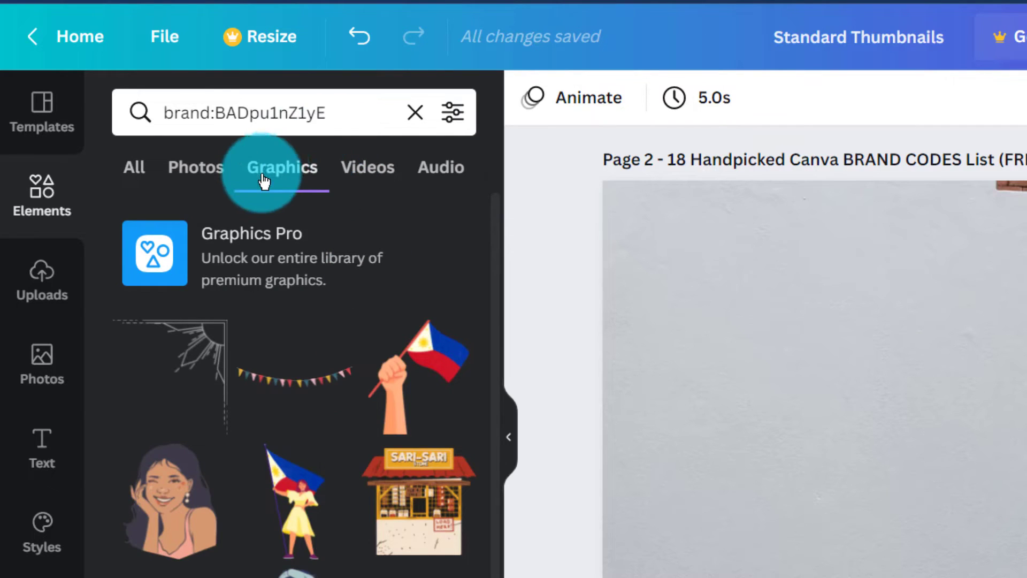
mouse_move(328, 386)
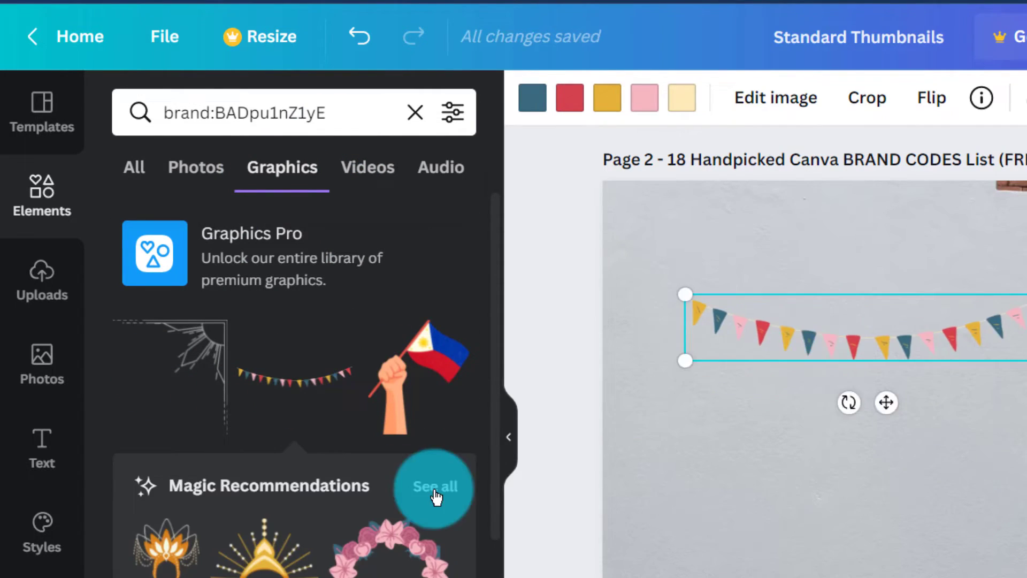
click(434, 486)
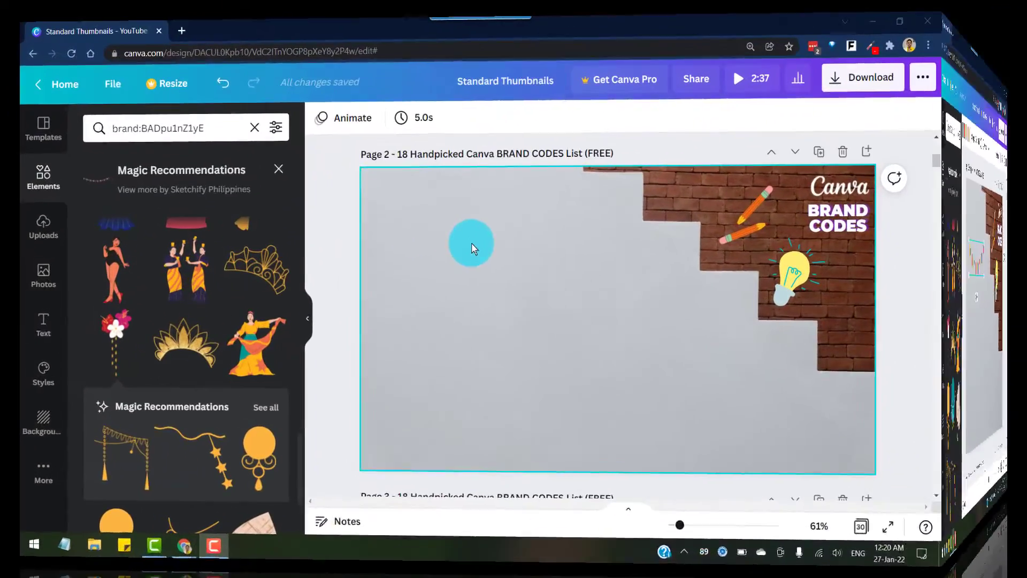
Step: Browse brand:BAAAAP7rQ8M graphics, enlarge the smiling girl, and search 'canvaelement'
click(170, 128)
text(brand:BAAAAP7rQ8M)
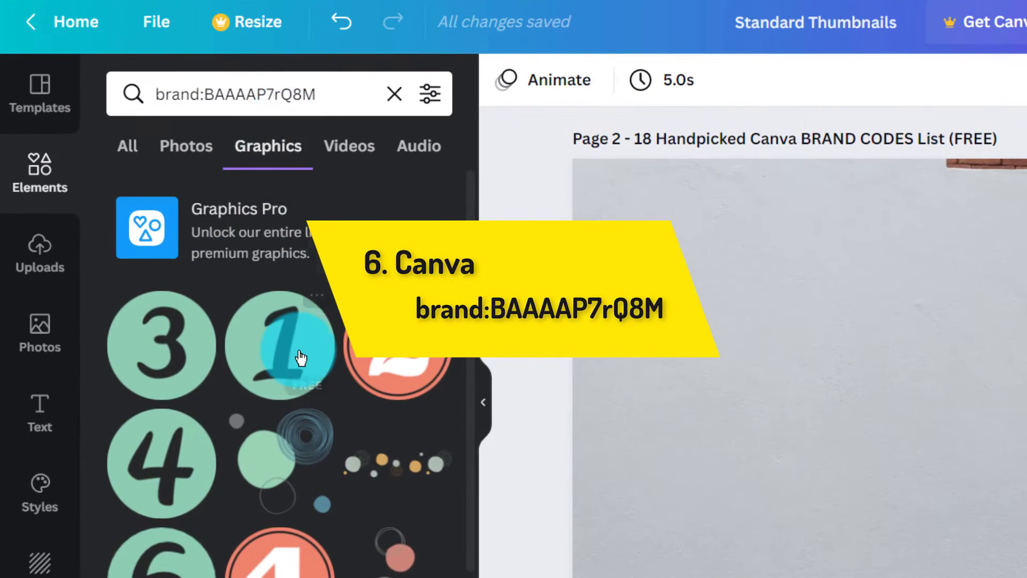
scroll(down, 3)
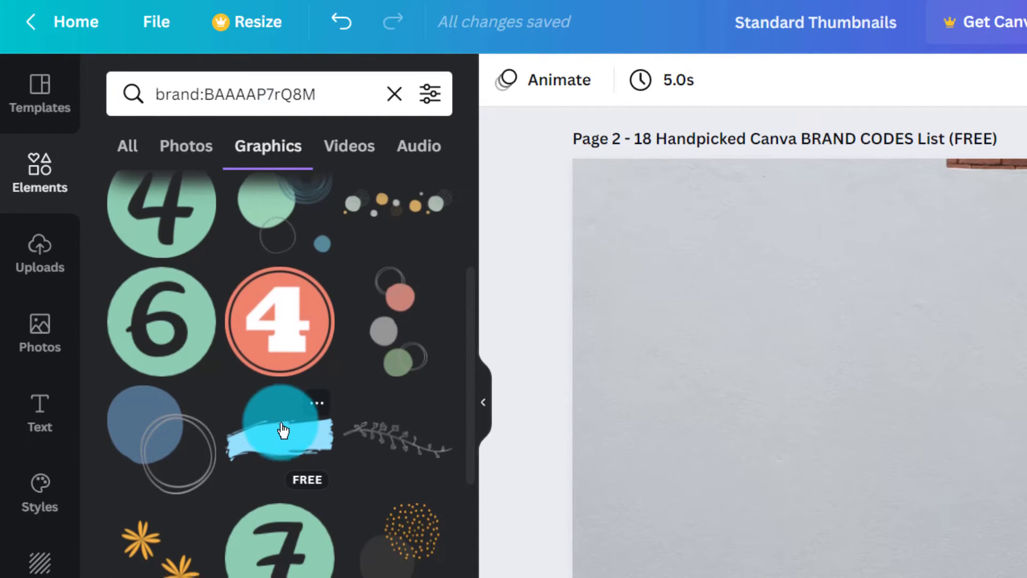
scroll(down, 3)
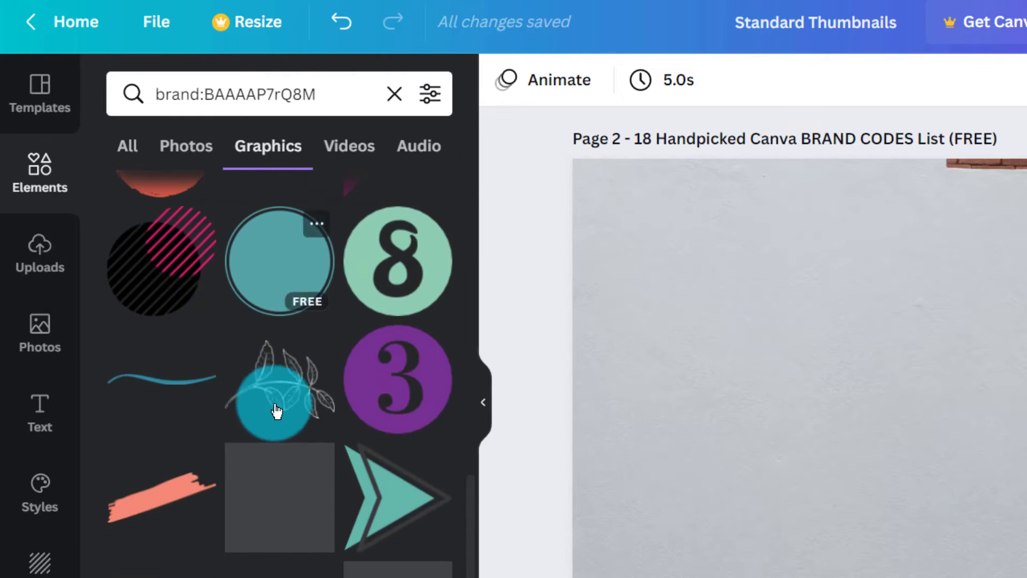
scroll(down, 3)
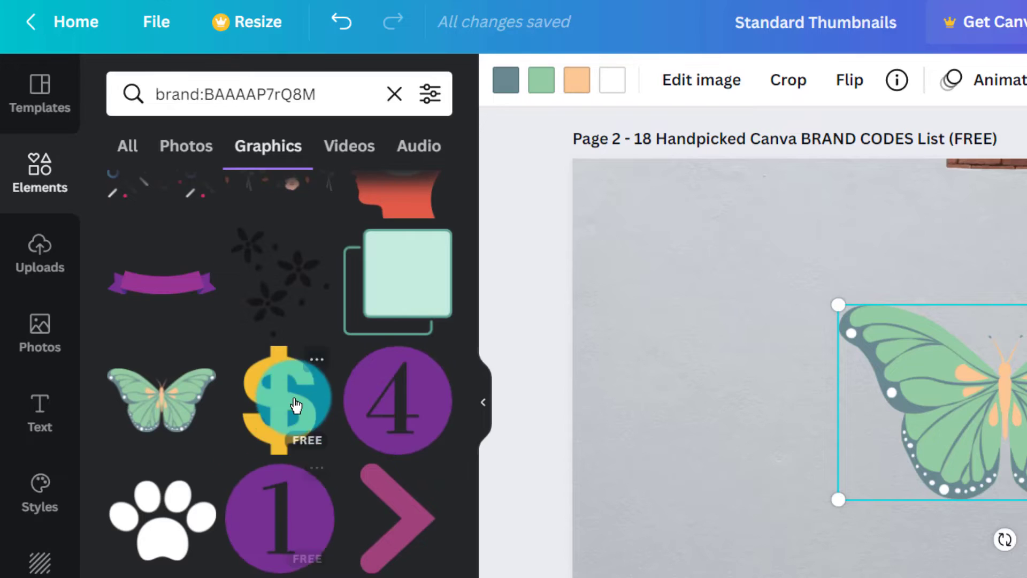
scroll(down, 3)
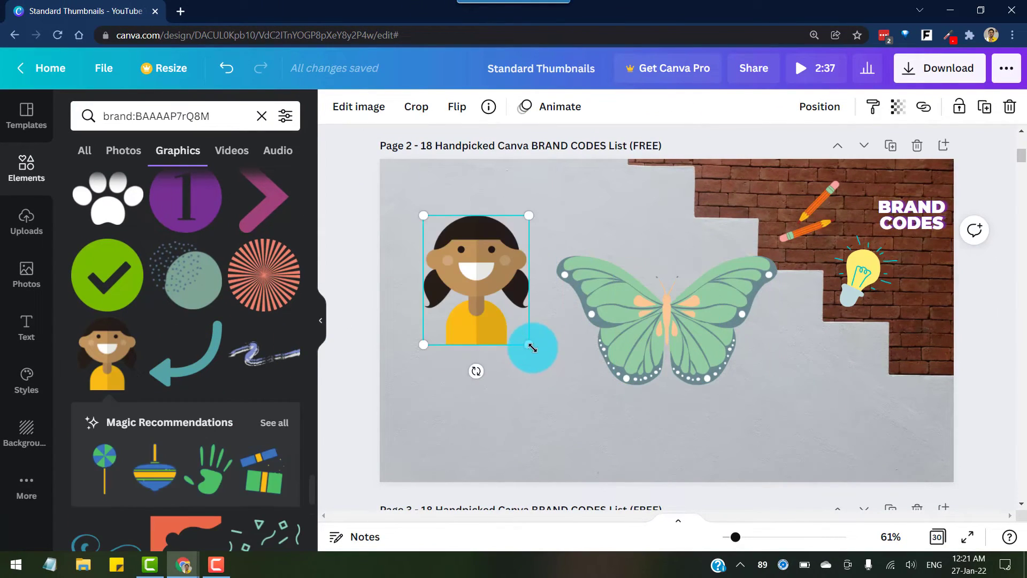
drag(529, 345, 543, 353)
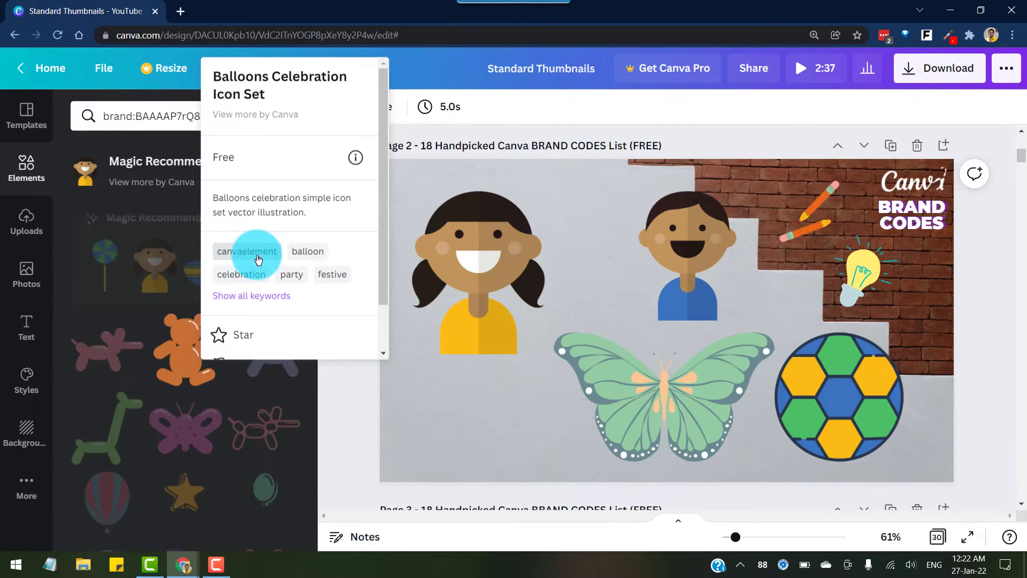
click(247, 251)
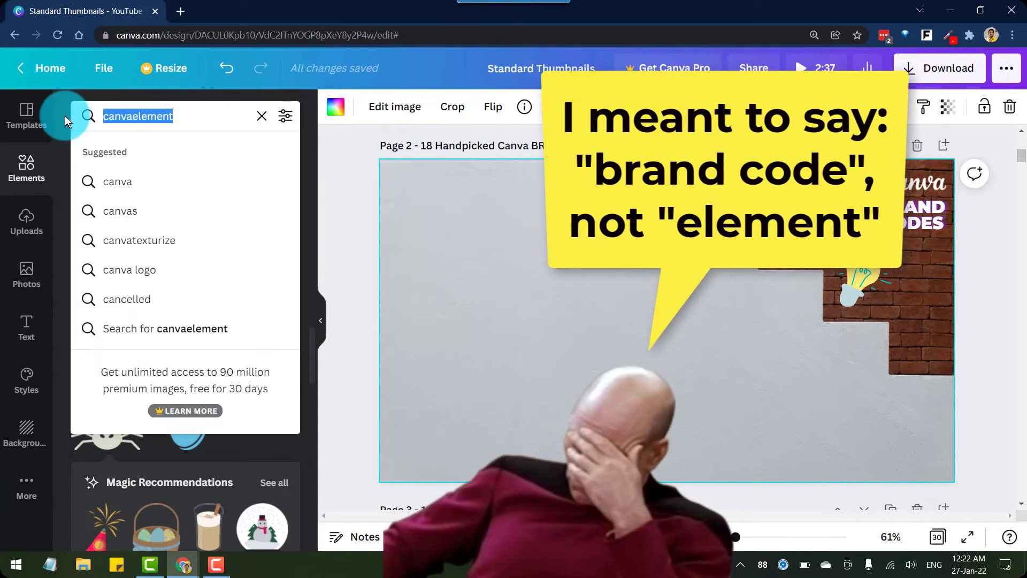
Step: Search brand:BADj6jHpA5g and scroll its doodle lightbulb, sparkle and heart graphics
text(brand:BADj6jHpA5g)
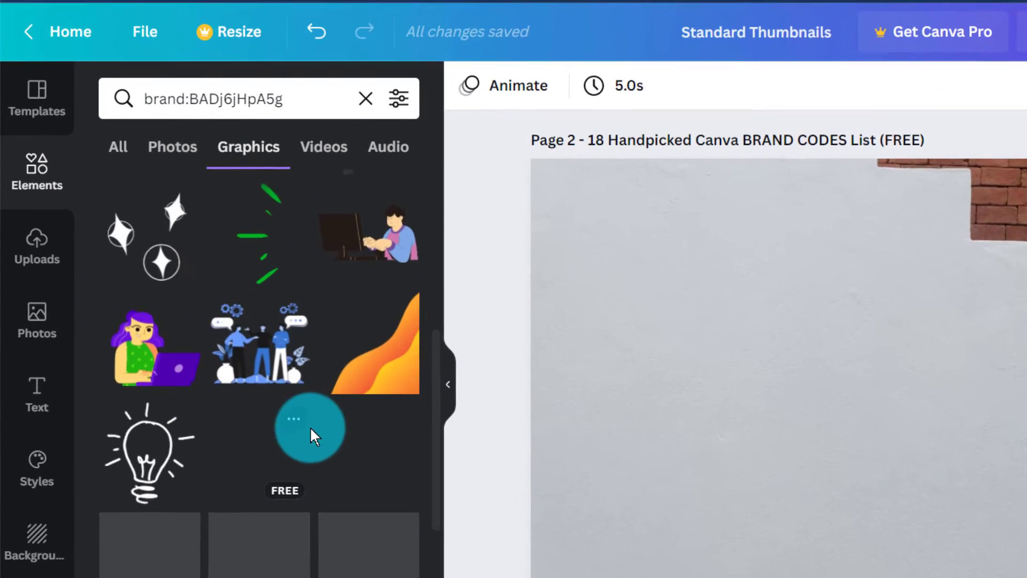
scroll(down, 3)
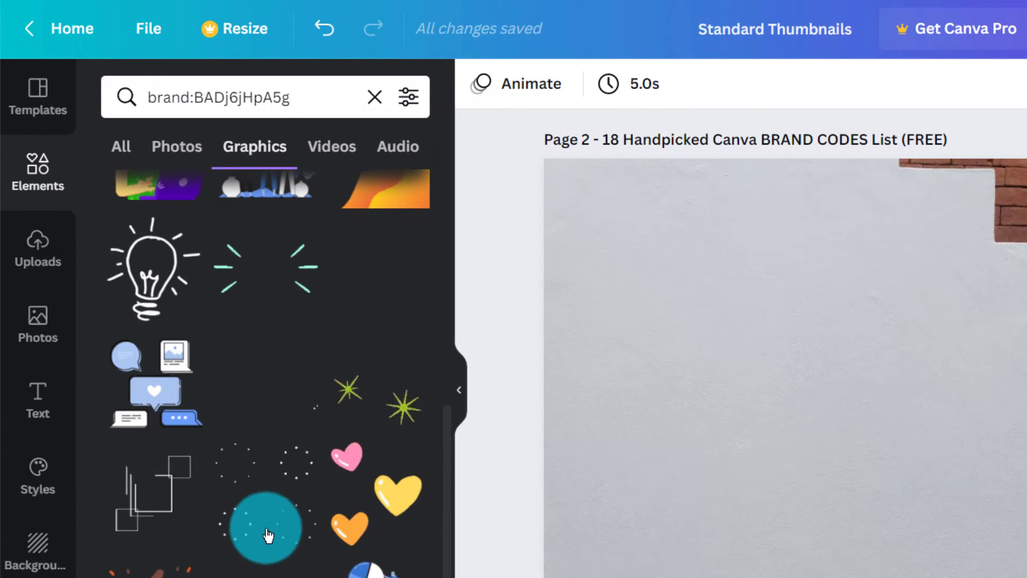